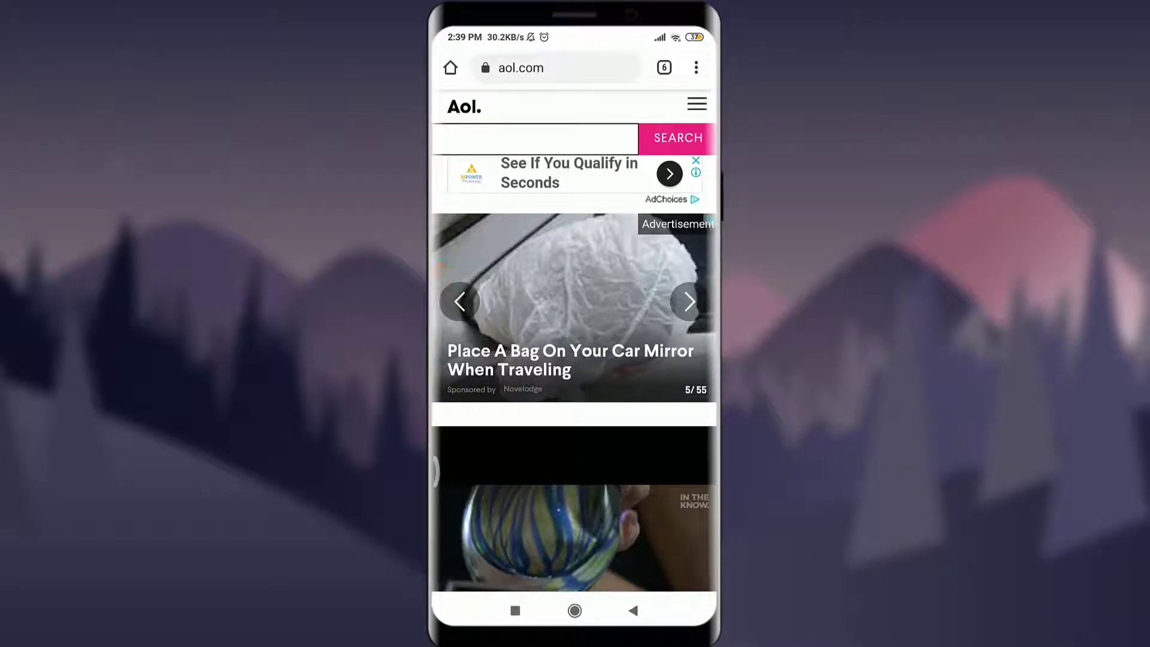
# - Advance the homepage news carousel three stories, from story 5 to story 8 of 55
pyautogui.click(689, 302)
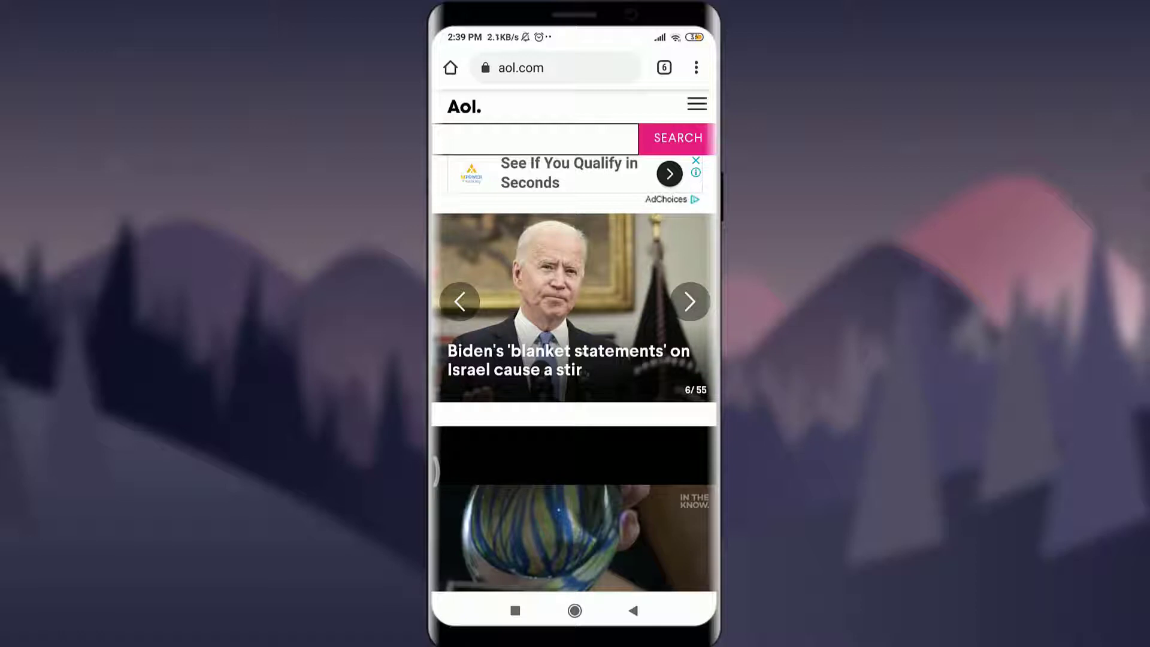
pyautogui.click(689, 301)
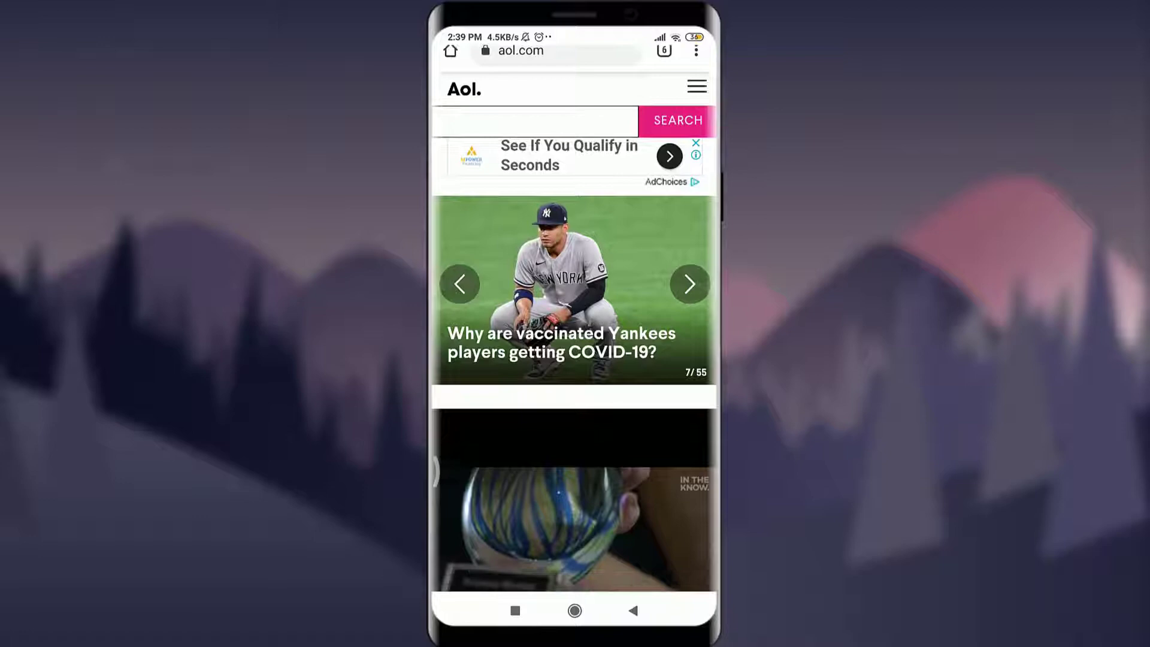
pyautogui.scroll(-3)
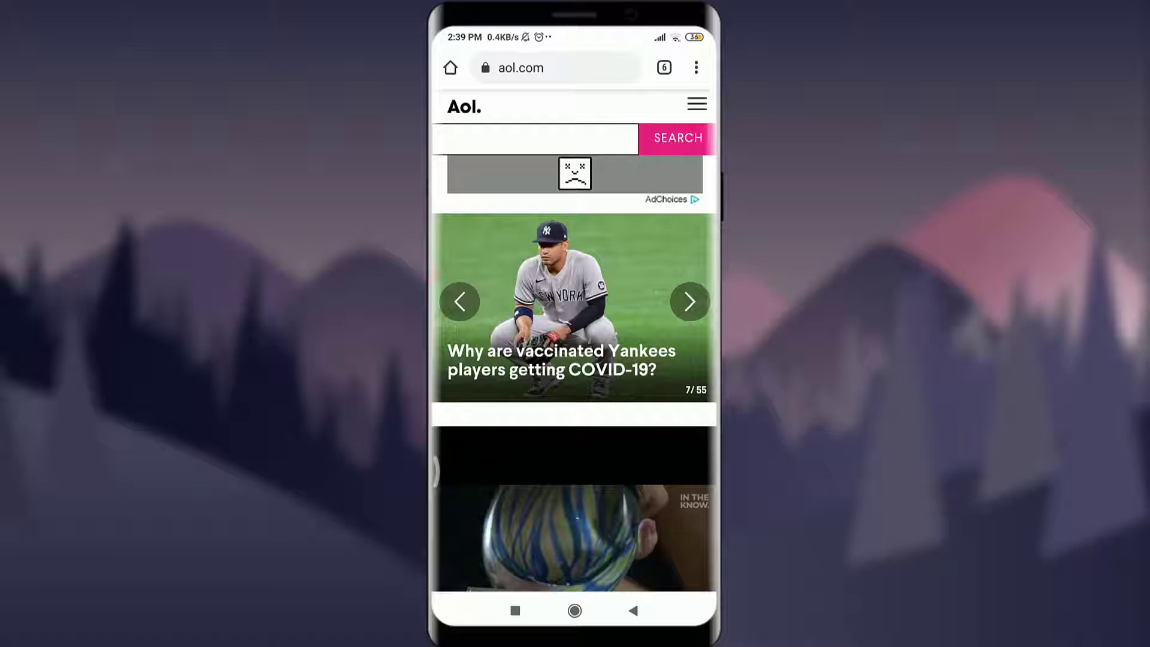
pyautogui.click(689, 302)
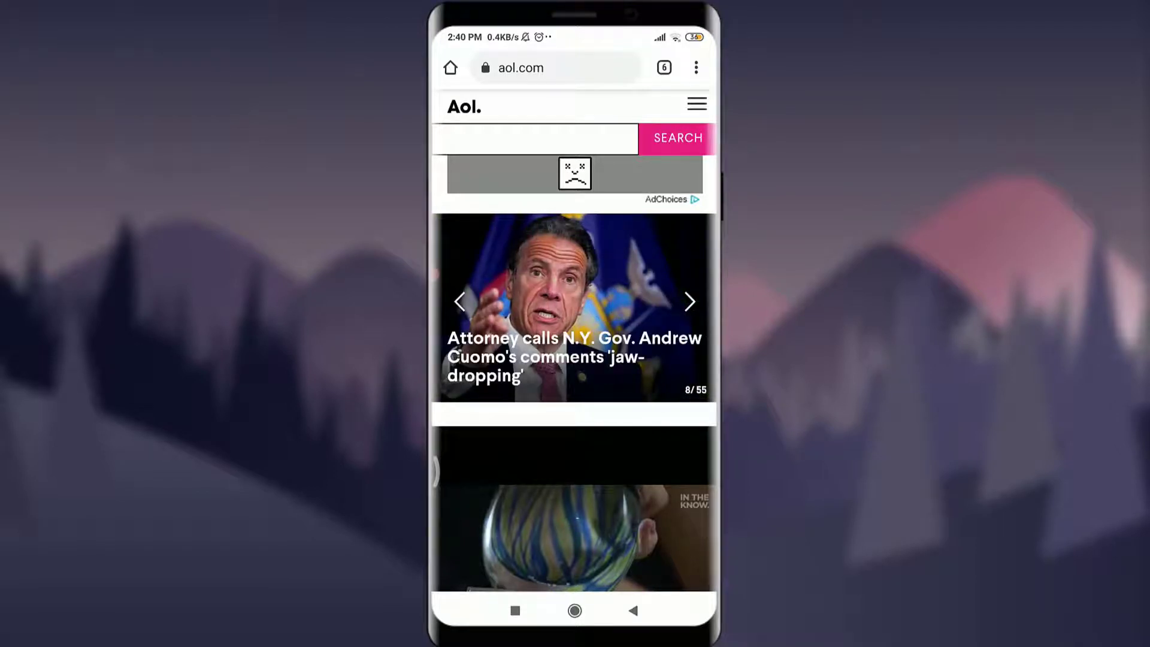
# - Open the site menu and go to the signed-in account's profile page
pyautogui.click(696, 102)
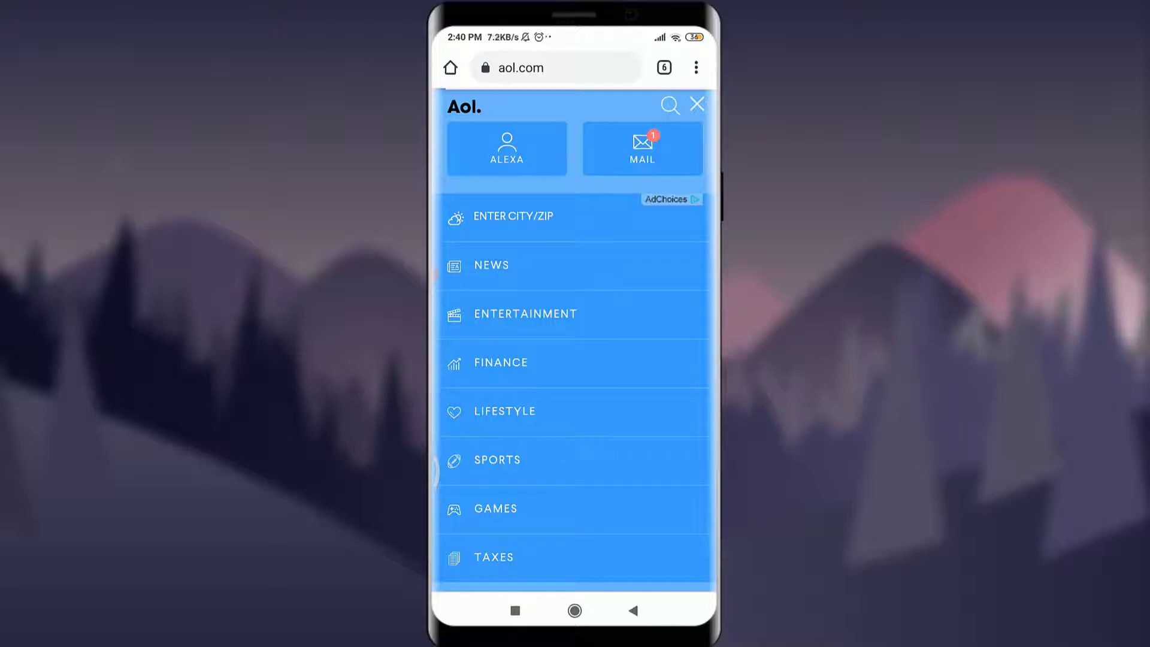
pyautogui.click(506, 147)
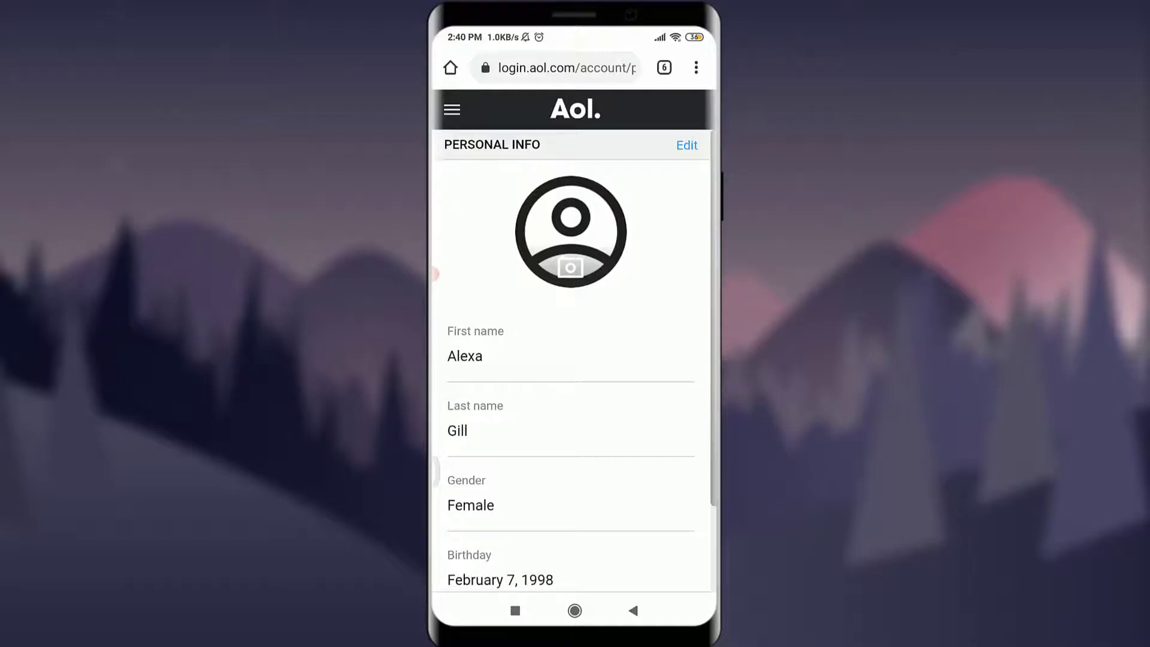
# - Open the account settings list showing personal info, security, activity, preferences and sign out
pyautogui.click(451, 108)
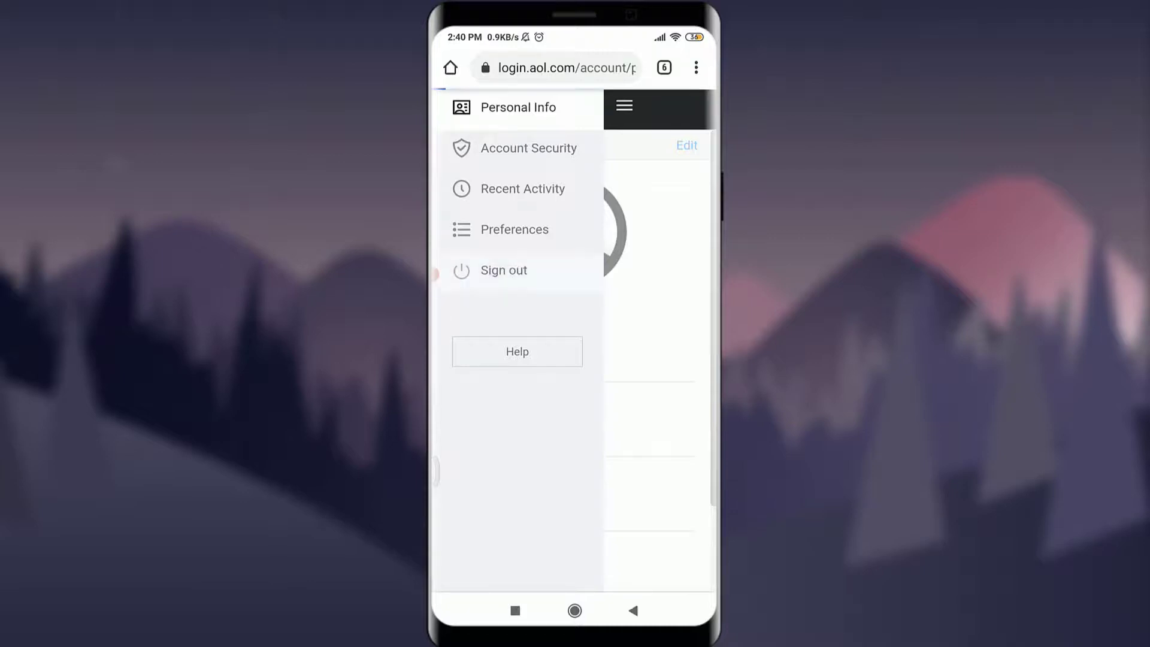
# - Sign out of the AOL account and confirm the site menu now shows LOGIN / JOIN
pyautogui.click(504, 271)
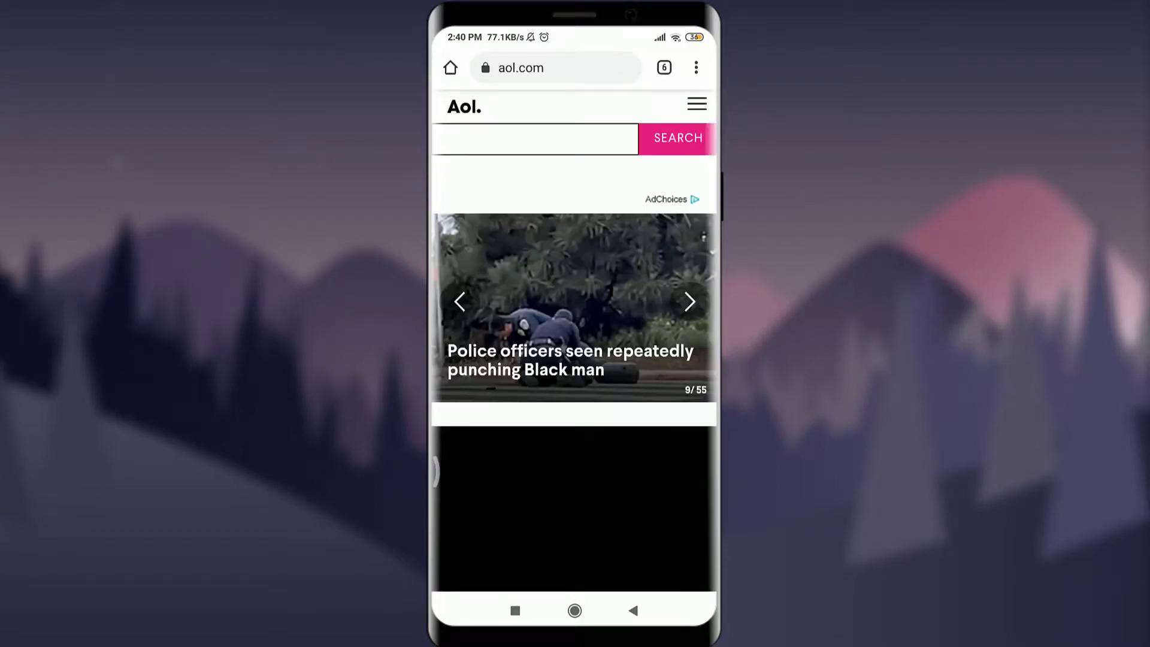
pyautogui.click(696, 104)
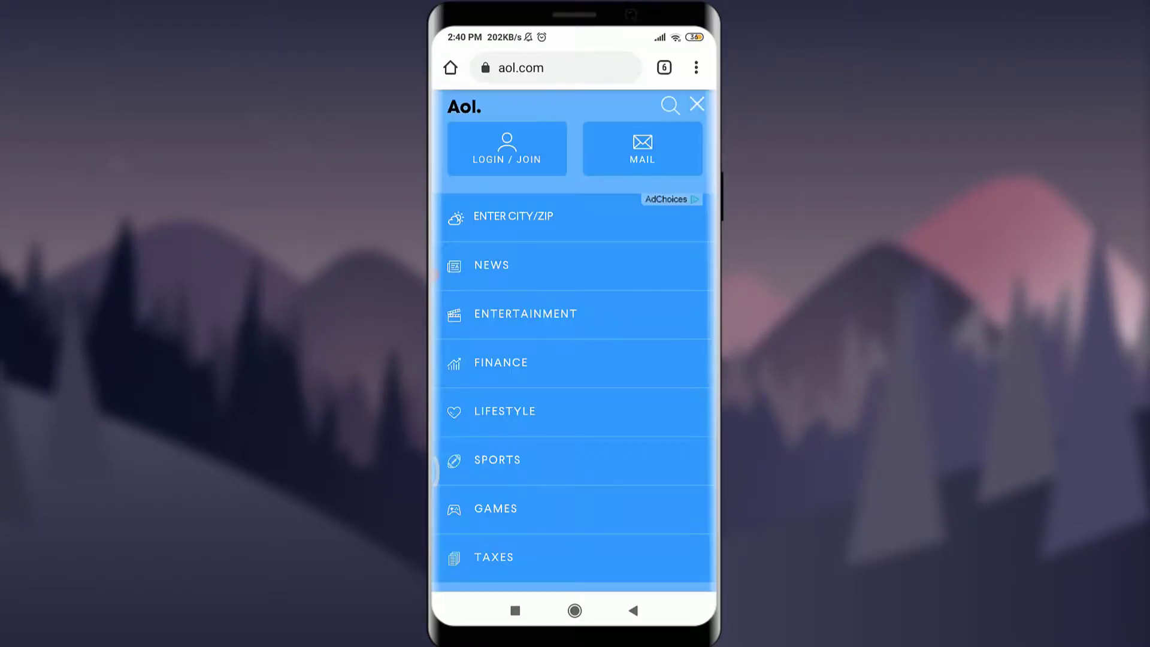